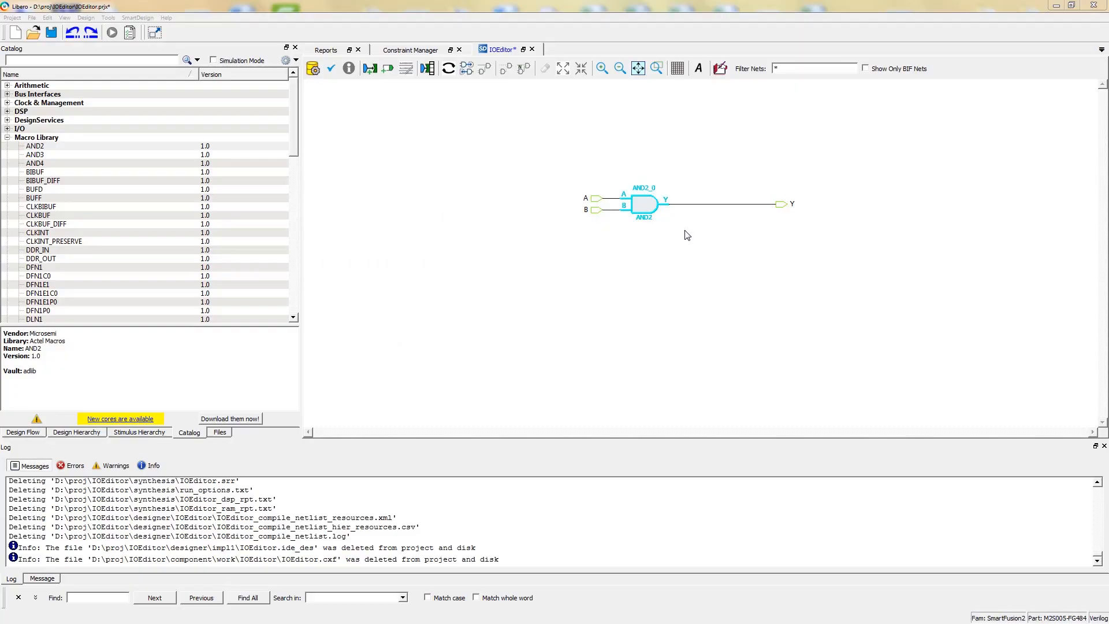
mouse_move(592, 238)
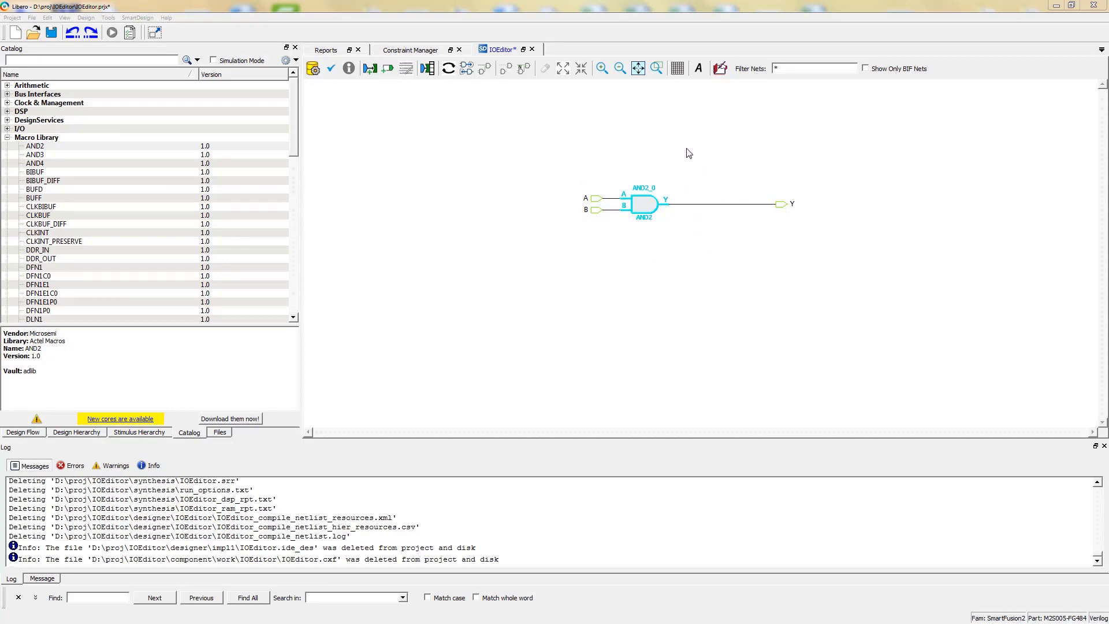
mouse_move(595, 130)
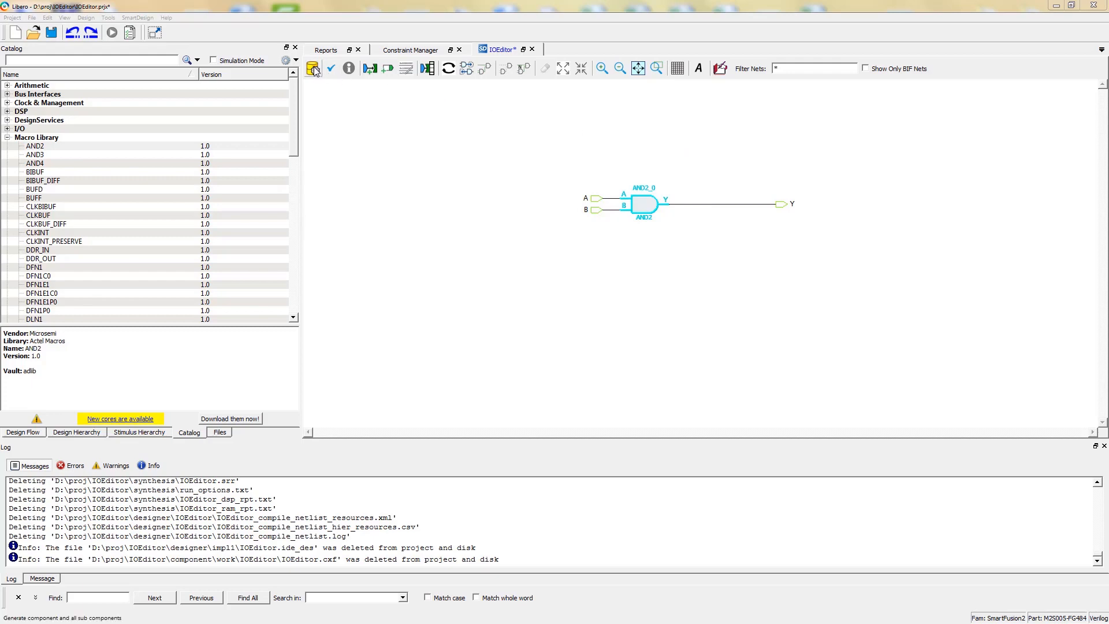
Generate the IOEditor component holding the AND2 gate wired to A, B and Y.
left_click(313, 68)
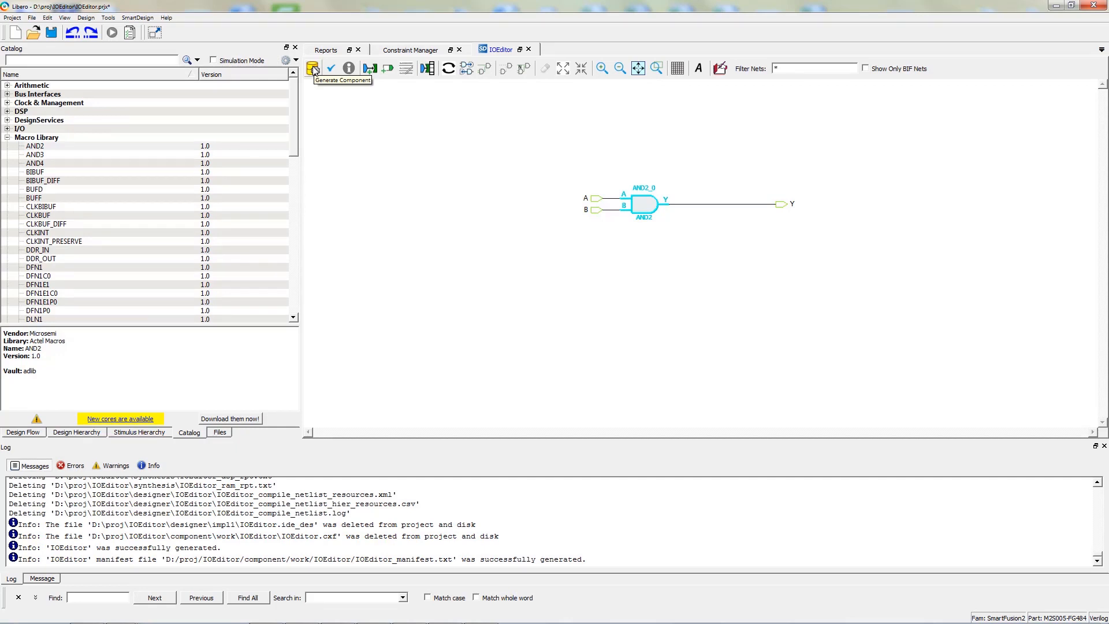
mouse_move(303, 80)
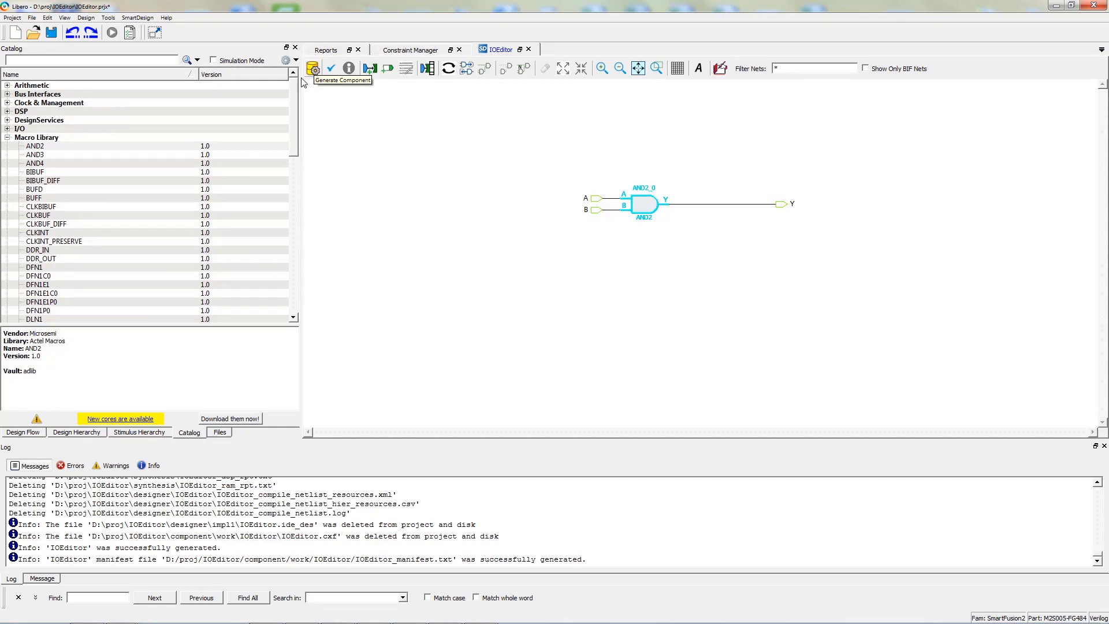
mouse_move(155, 331)
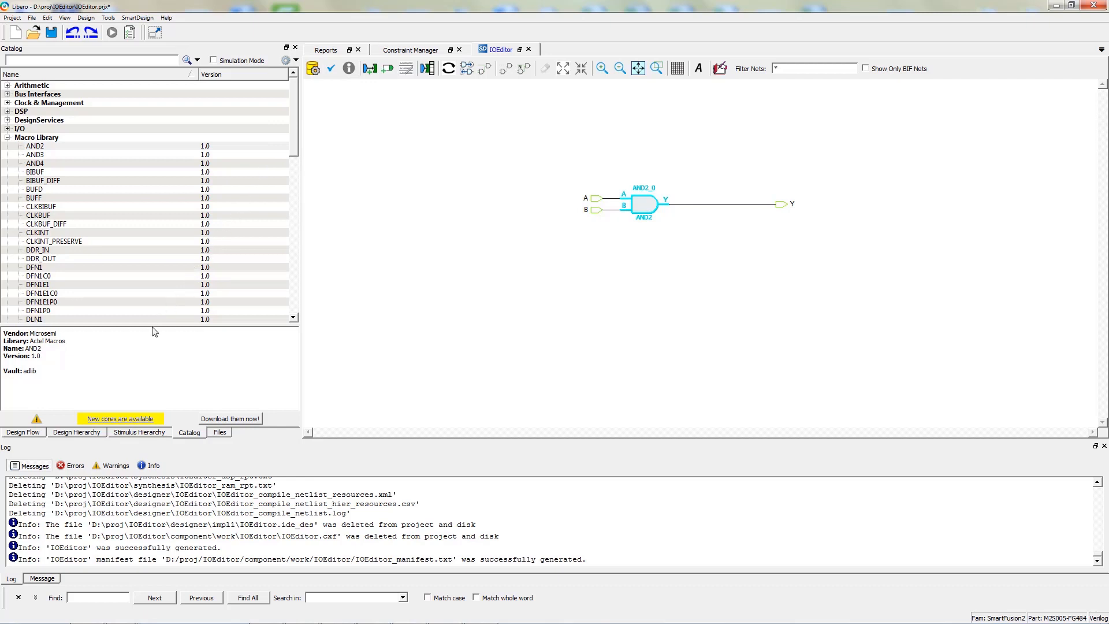
Set IOEditor as the root module from the Design Hierarchy view.
left_click(77, 432)
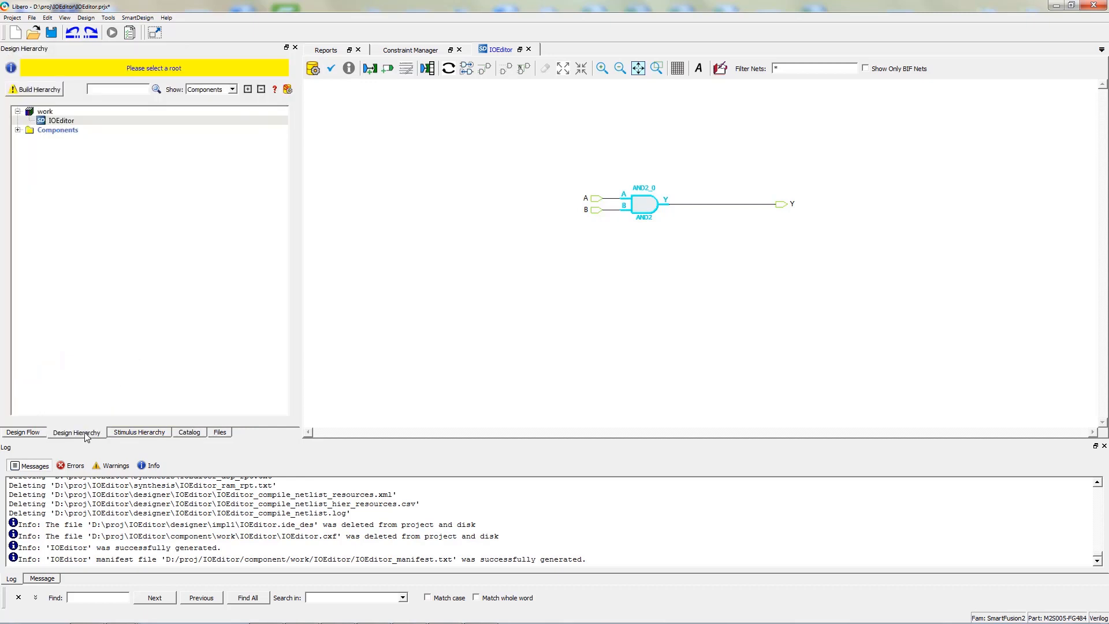
left_click(61, 120)
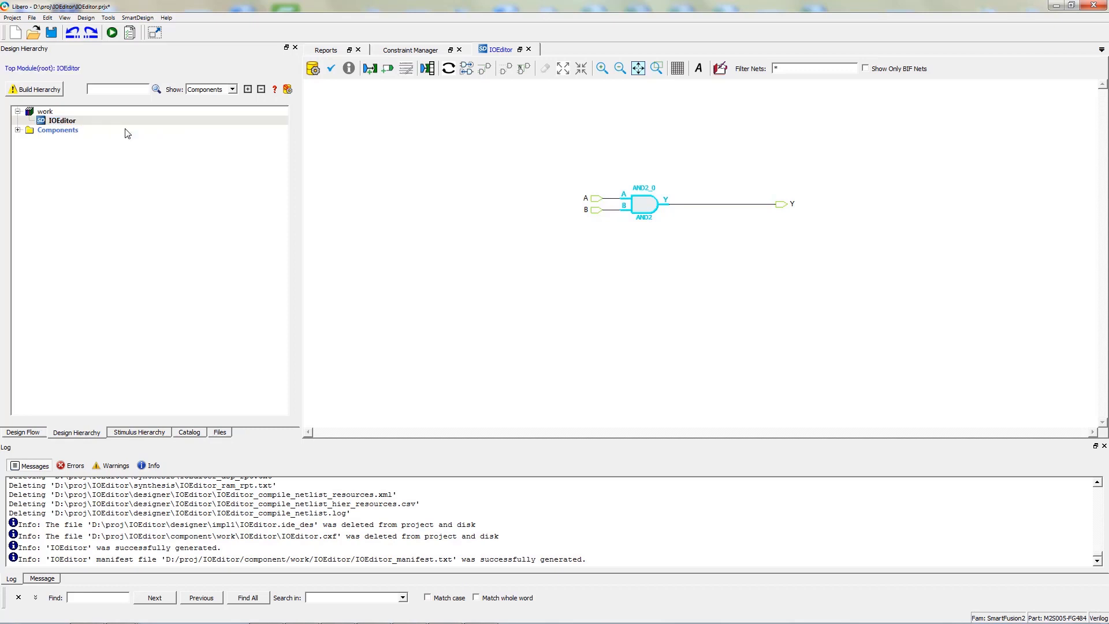
mouse_move(111, 167)
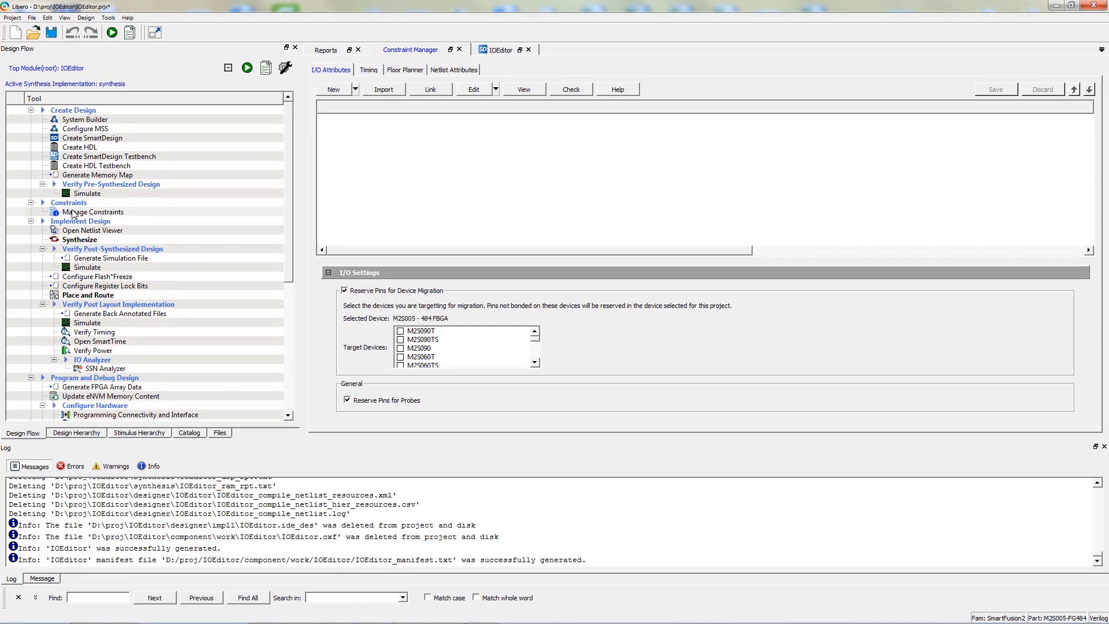
mouse_move(202, 185)
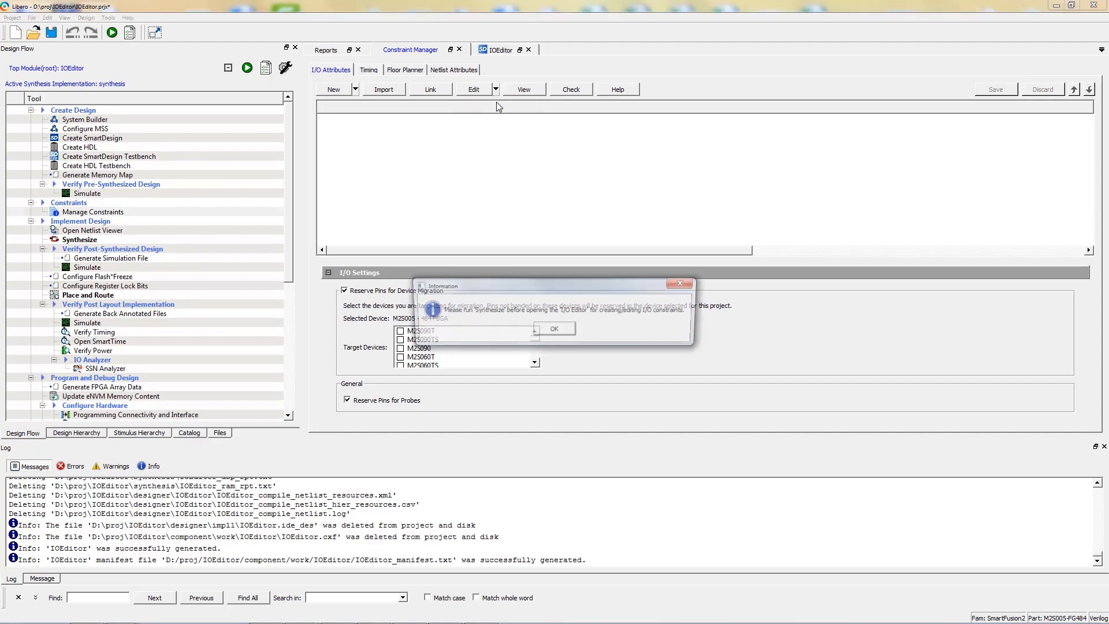
Attempt to edit I/O constraints and dismiss the run-synthesis-first notice.
left_click(554, 328)
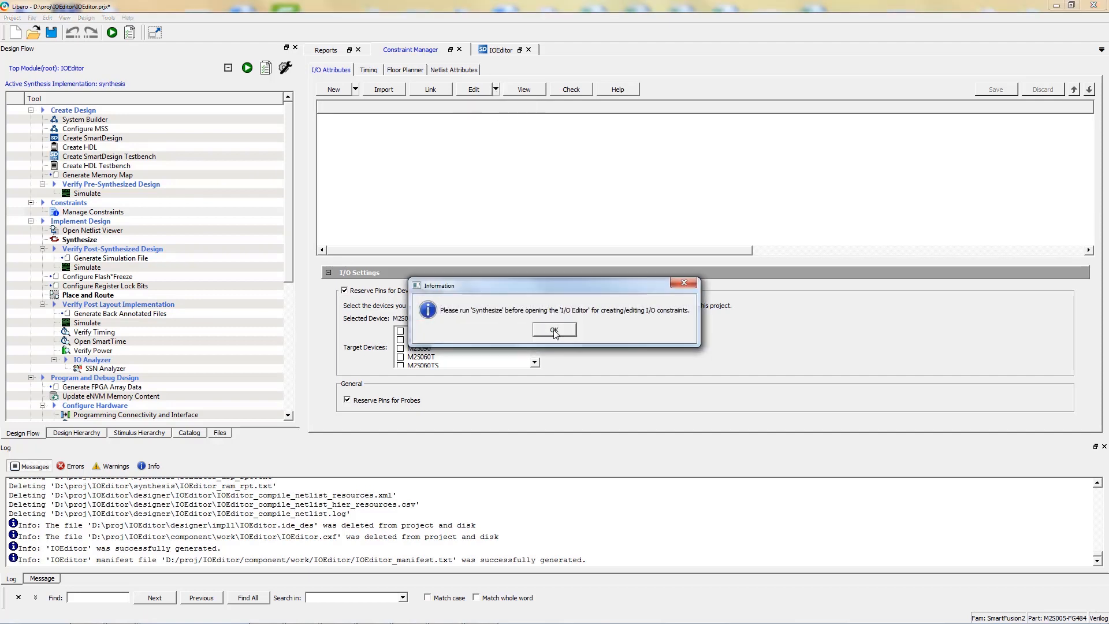
left_click(554, 331)
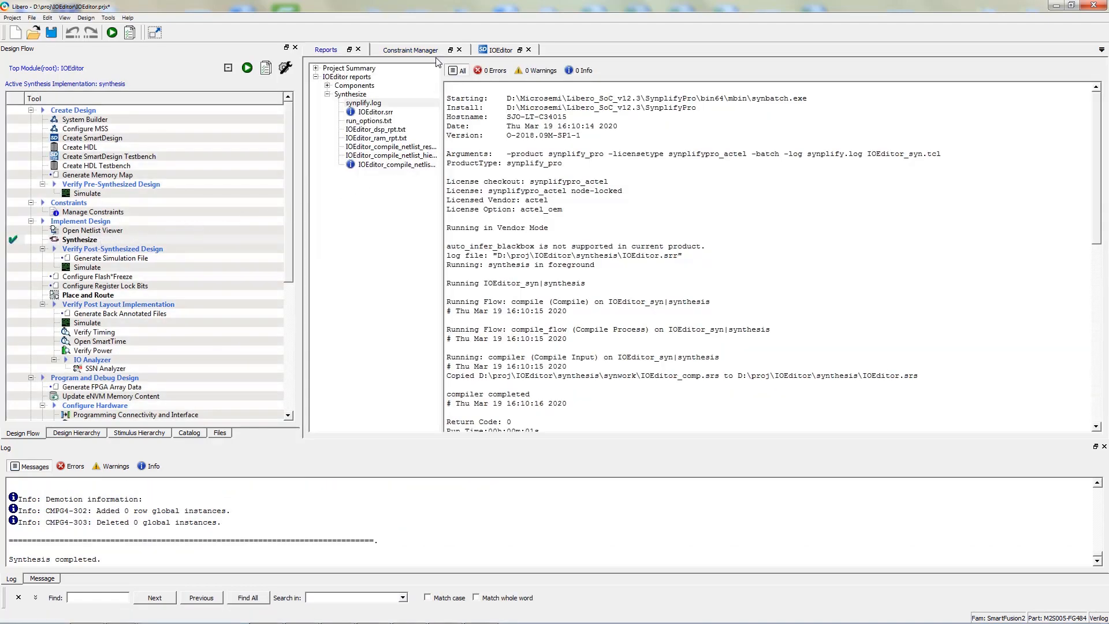
Launch the I/O Editor from Constraint Manager, listing unassigned ports A, B and Y.
left_click(496, 89)
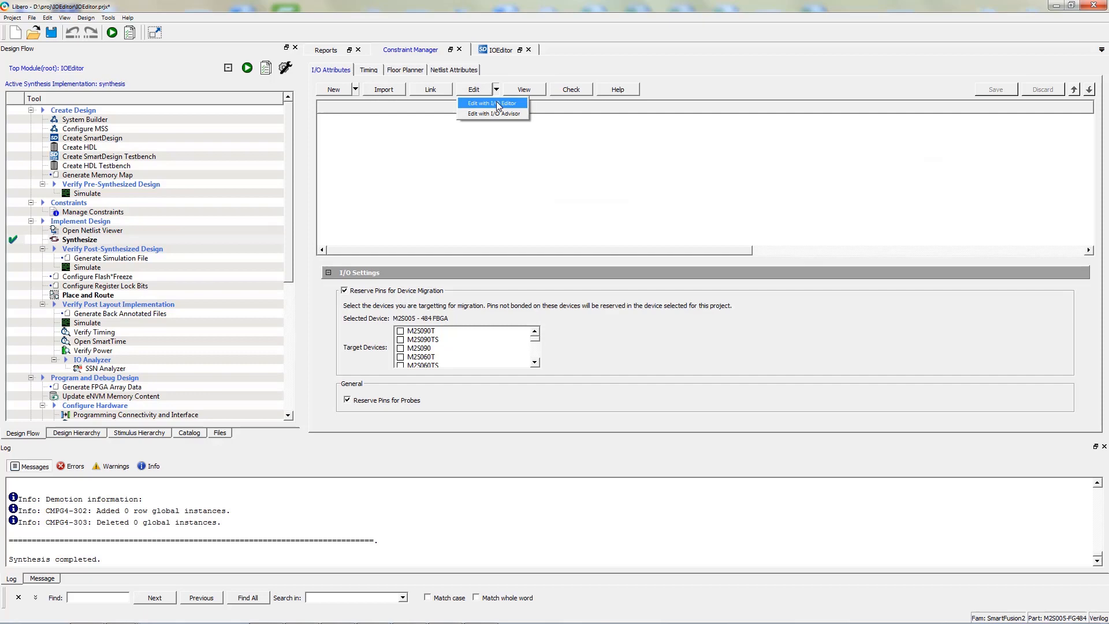
left_click(493, 102)
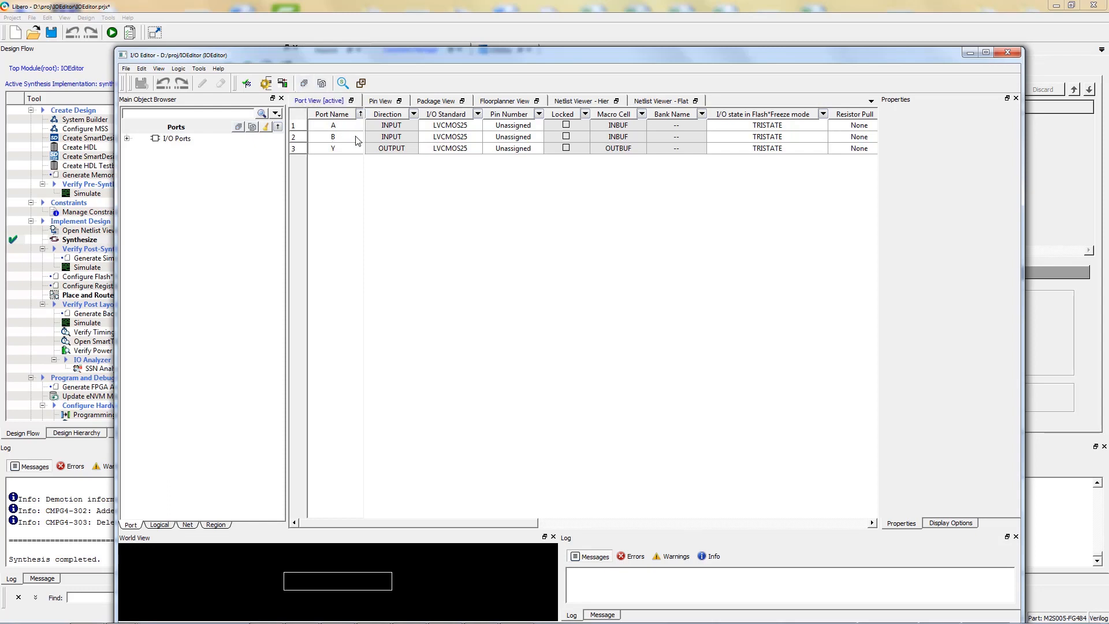
Assign port A the LVCMOS12 I/O standard and package pin A8 in Port View.
left_click(333, 125)
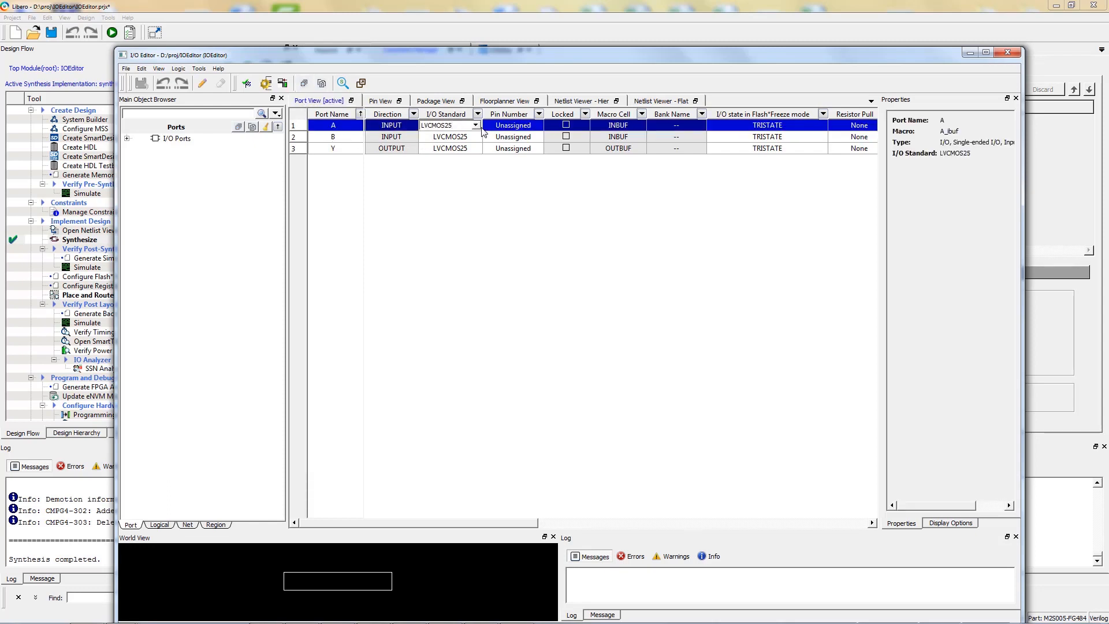
left_click(473, 125)
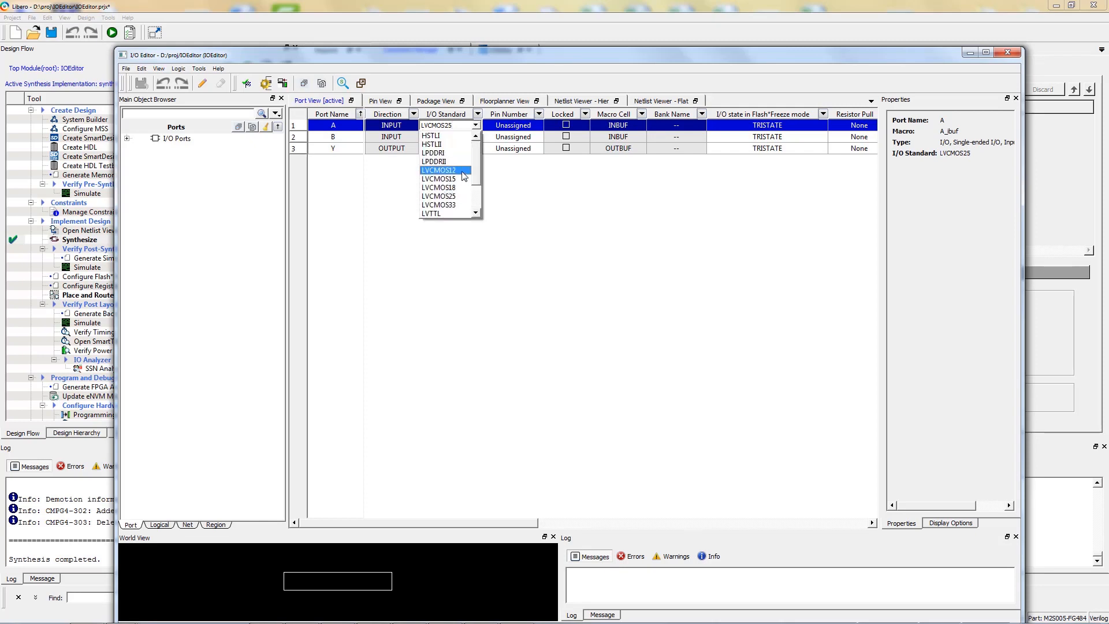
left_click(439, 170)
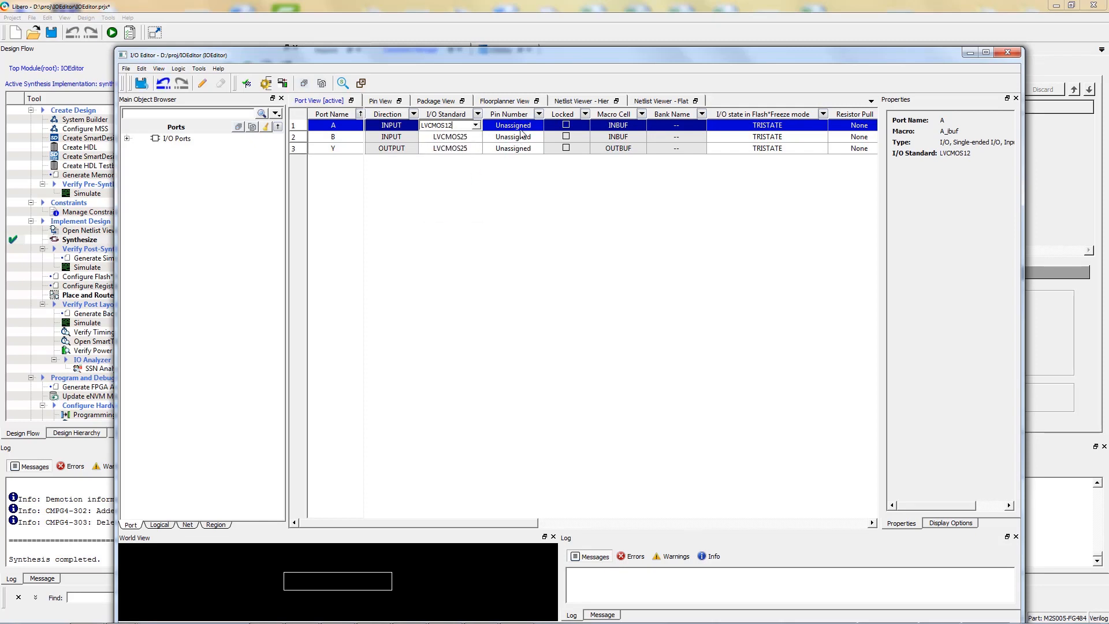
left_click(533, 124)
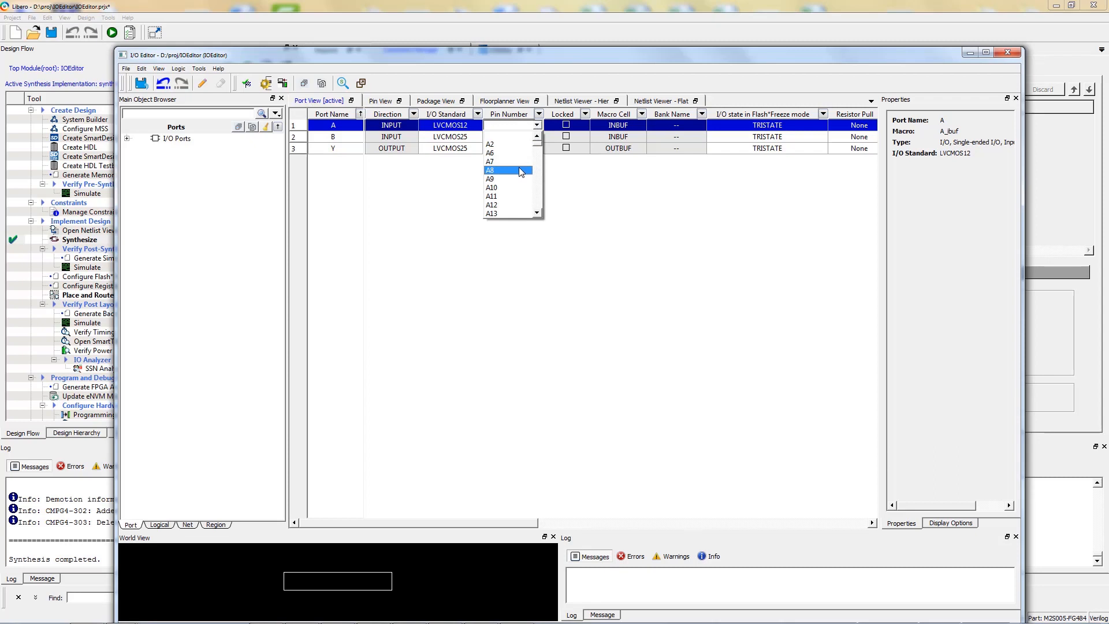
left_click(489, 170)
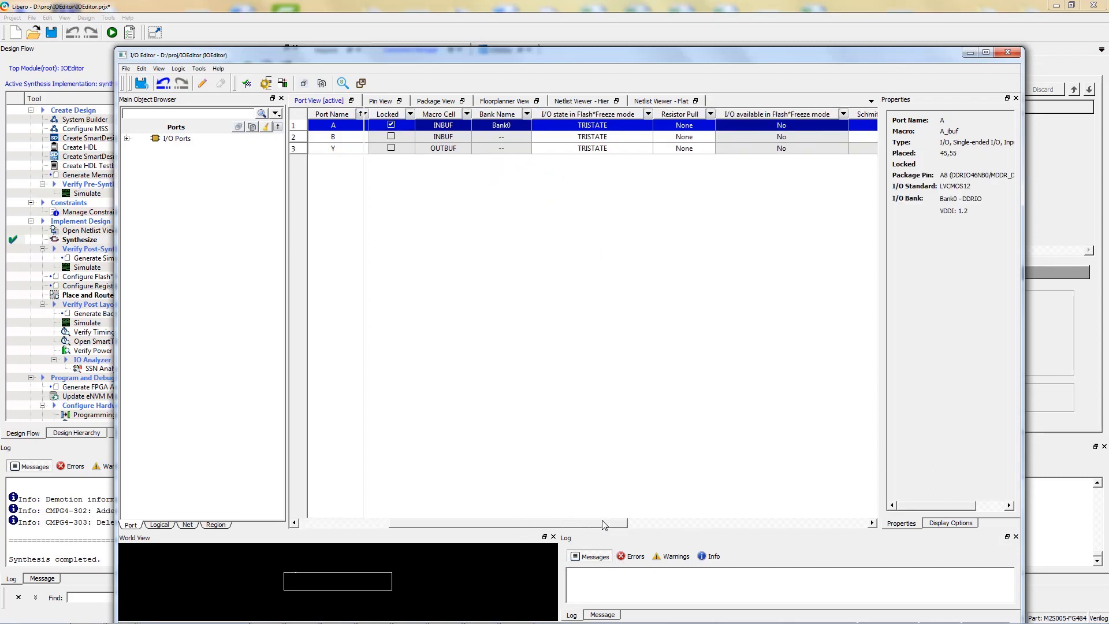
Turn Schmitt Trigger on for port A and commit the I/O constraints to user.pdc.
scroll("right", 3)
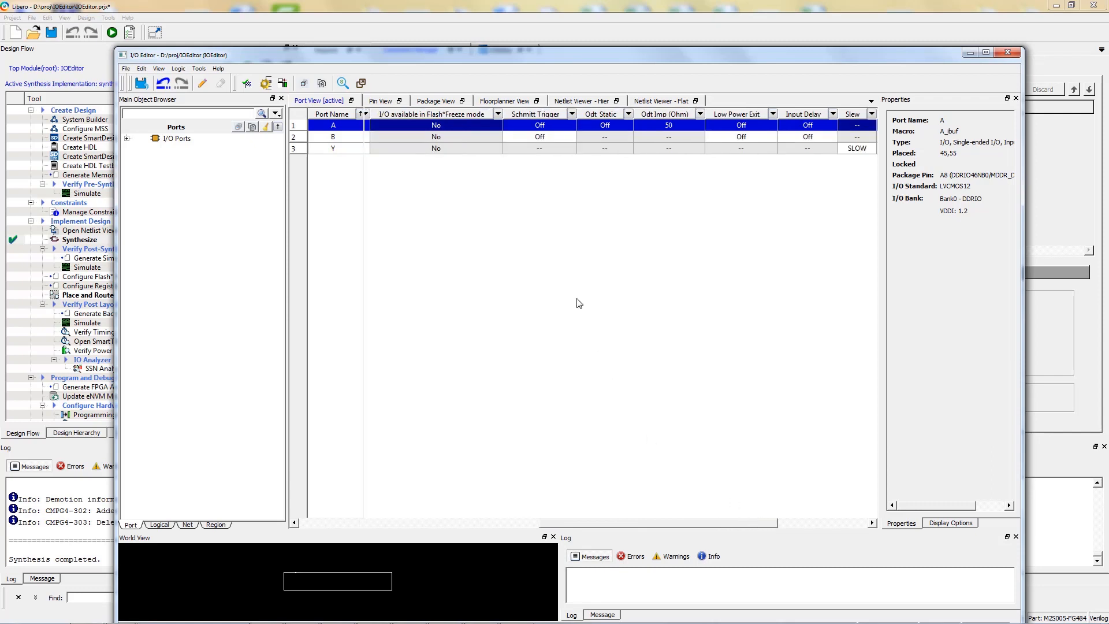
left_click(568, 125)
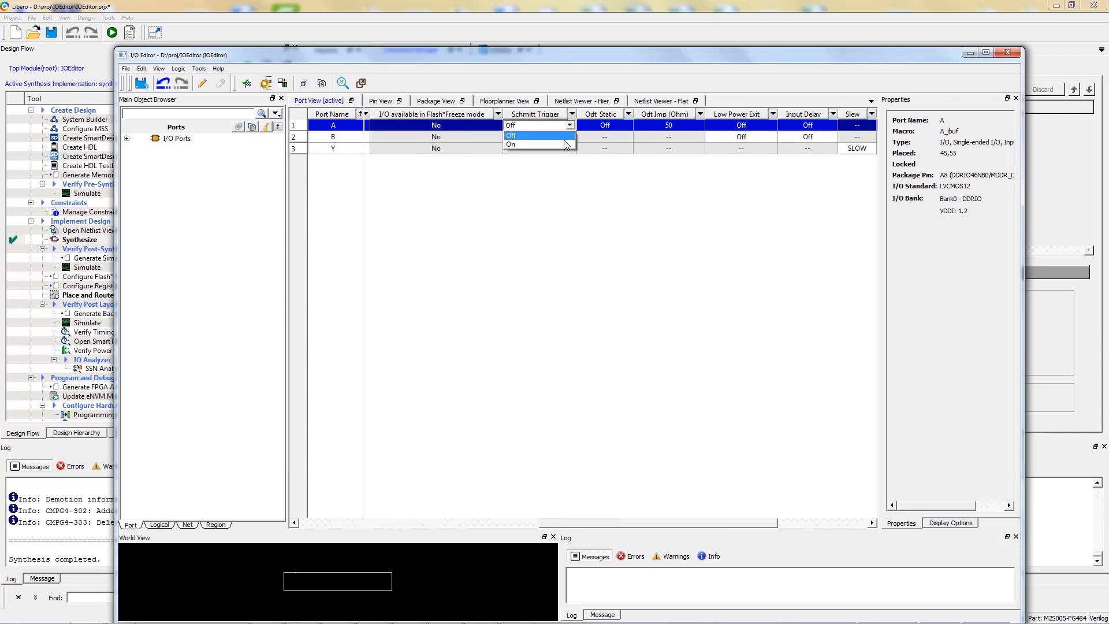
left_click(510, 145)
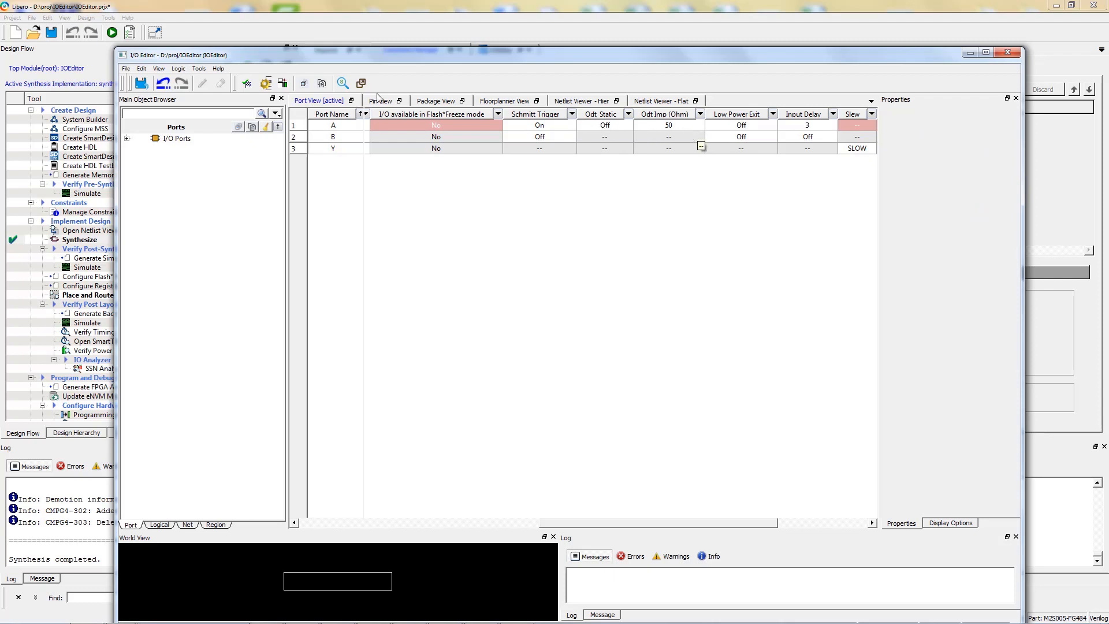
left_click(141, 83)
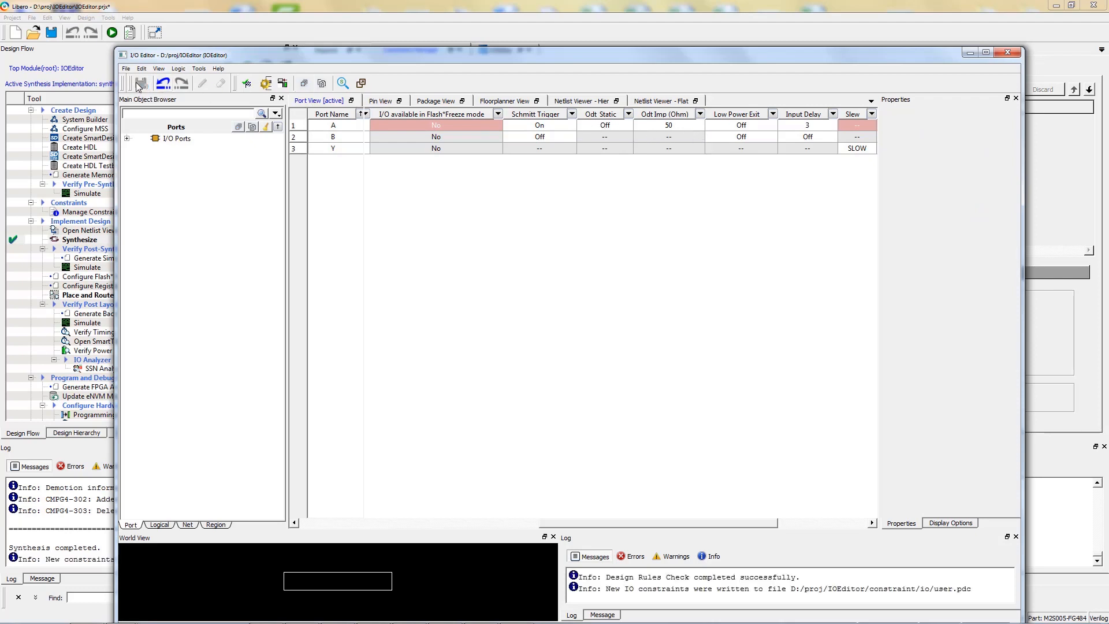
mouse_move(141, 83)
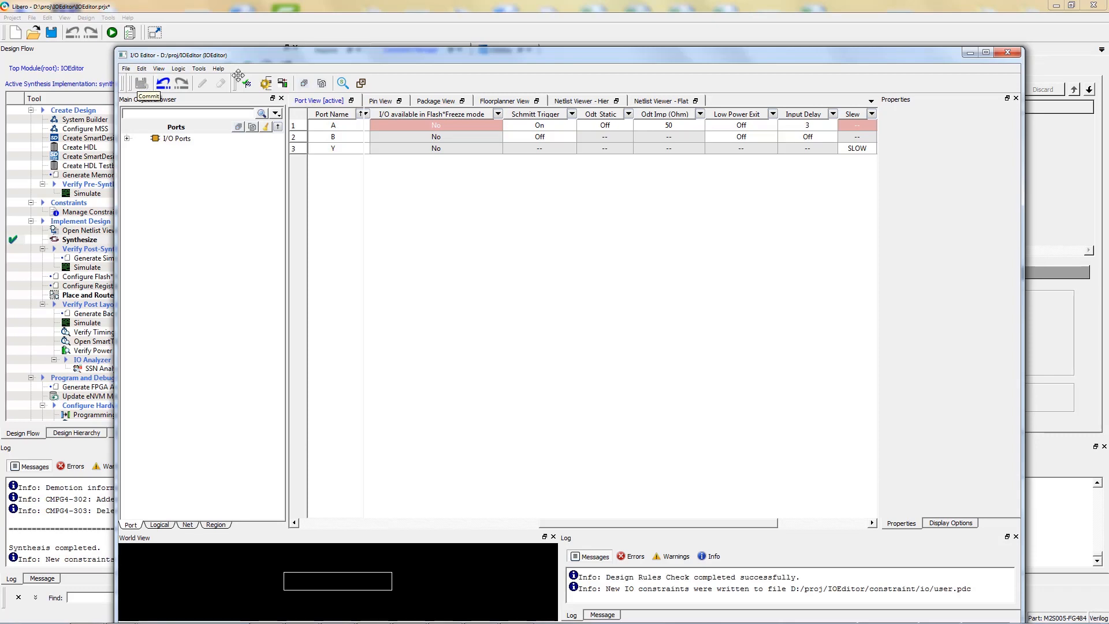